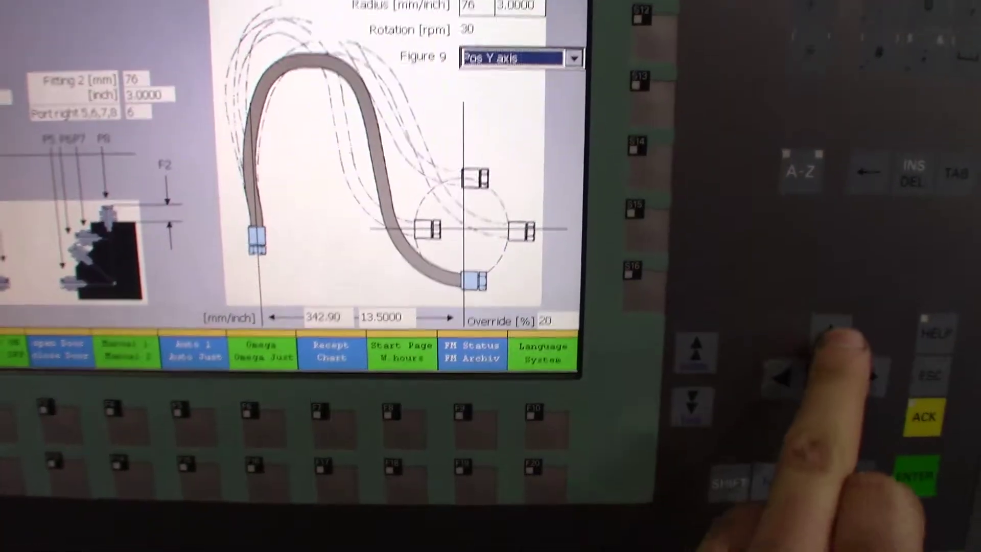
# Change the tester's motion figure from Pos Y axis to straight Z.
pyautogui.click(576, 59)
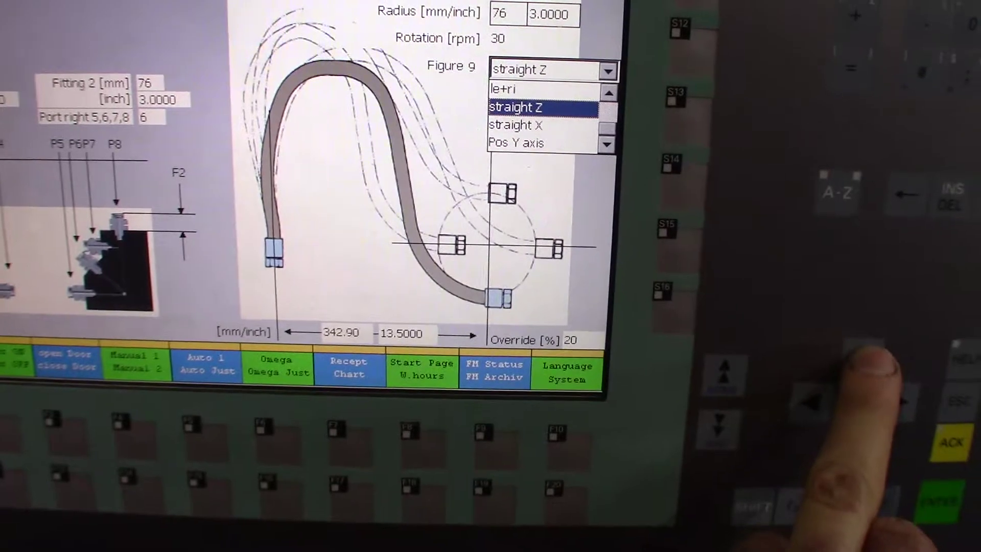
pyautogui.click(522, 108)
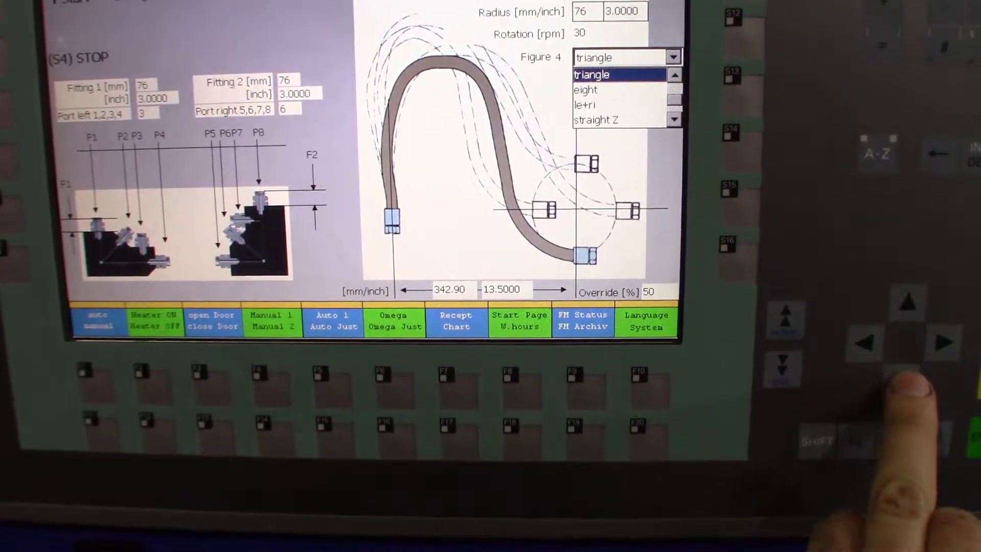
# Step the figure choice down from triangle past eight to le+ri.
pyautogui.click(588, 104)
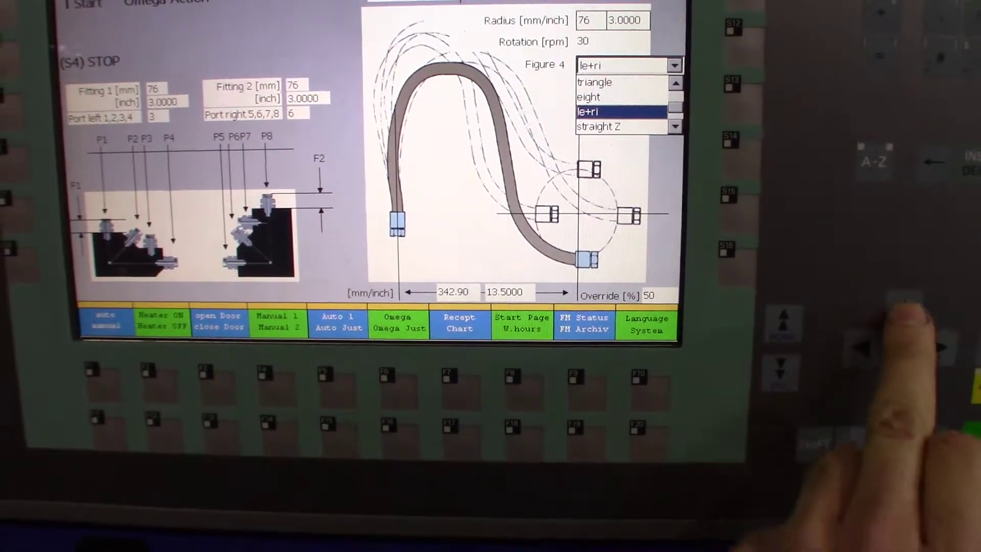